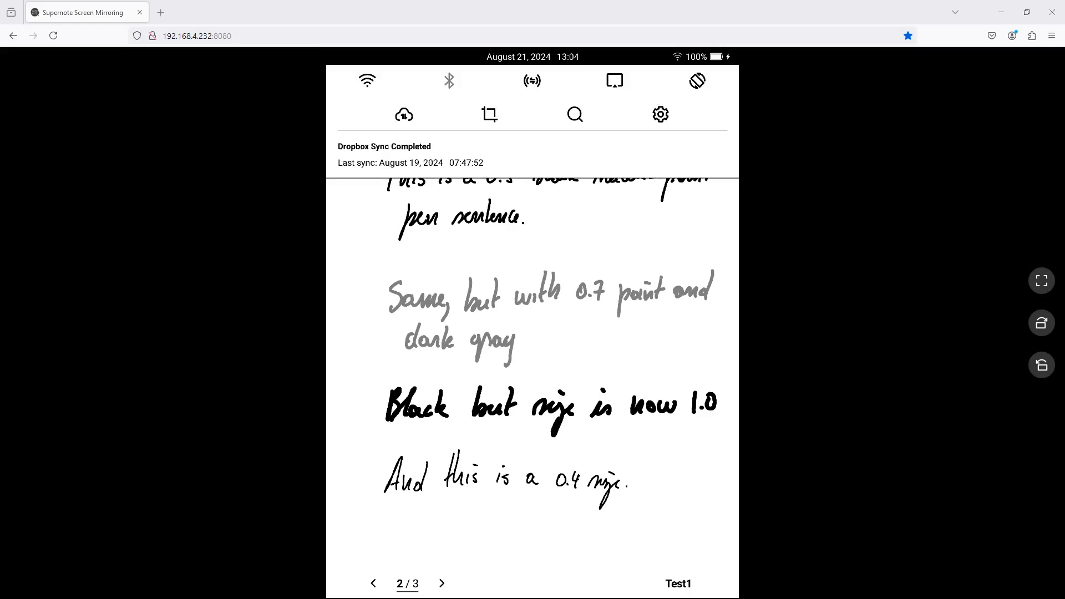
# Save a screenshot of the Test1 note page and dismiss the saved message
pyautogui.click(490, 113)
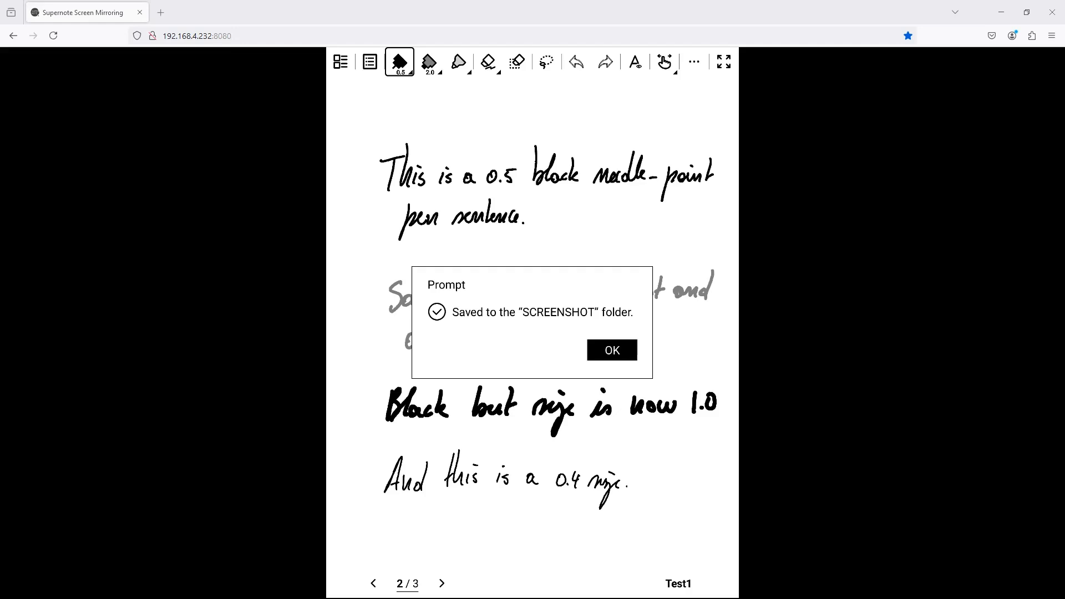
pyautogui.click(612, 350)
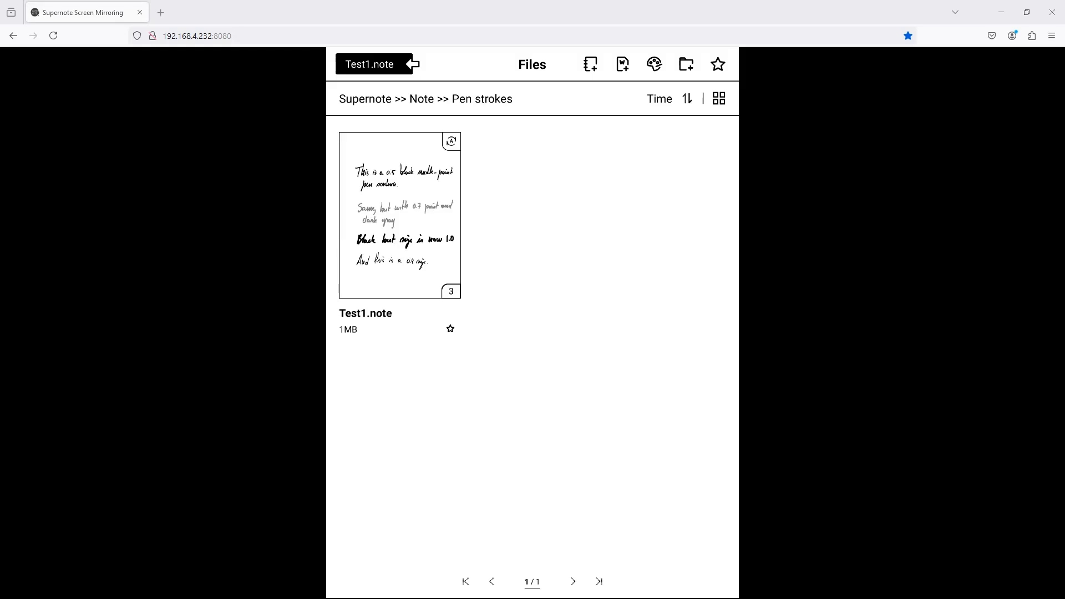
pyautogui.moveTo(389, 99)
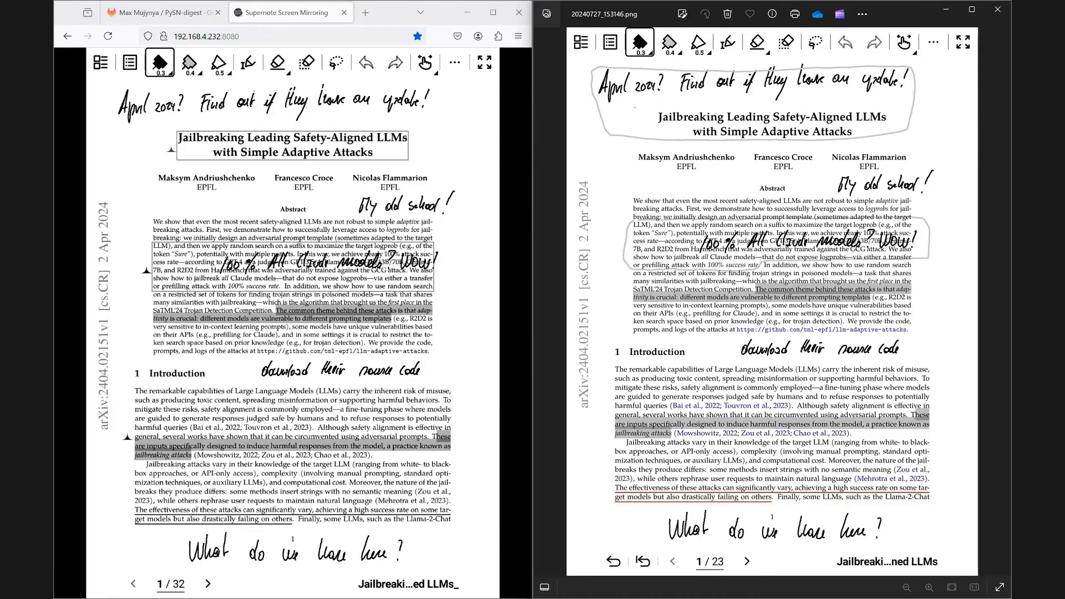
pyautogui.moveTo(615, 126); pyautogui.dragTo(625, 143)
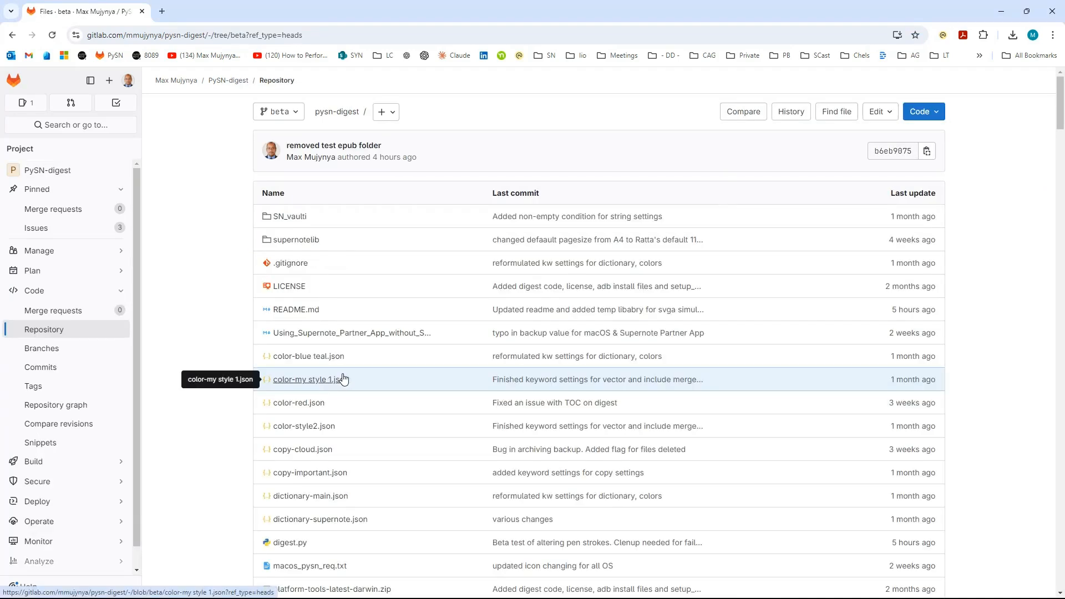
# Scroll the pysn-digest README down to the v1.08 pen strokes entry
pyautogui.scroll(-3)
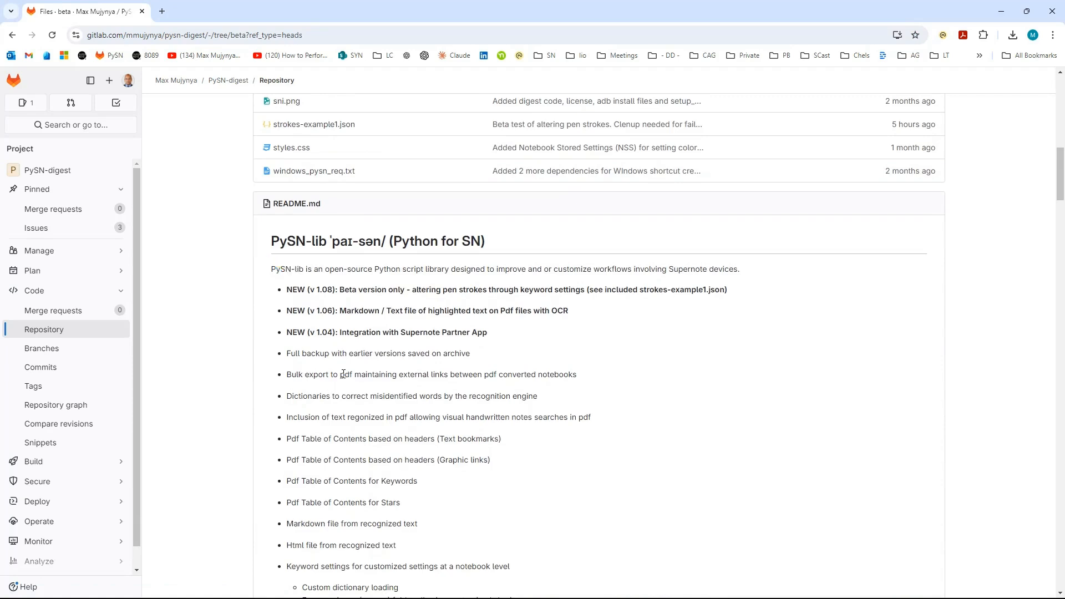
pyautogui.scroll(-3)
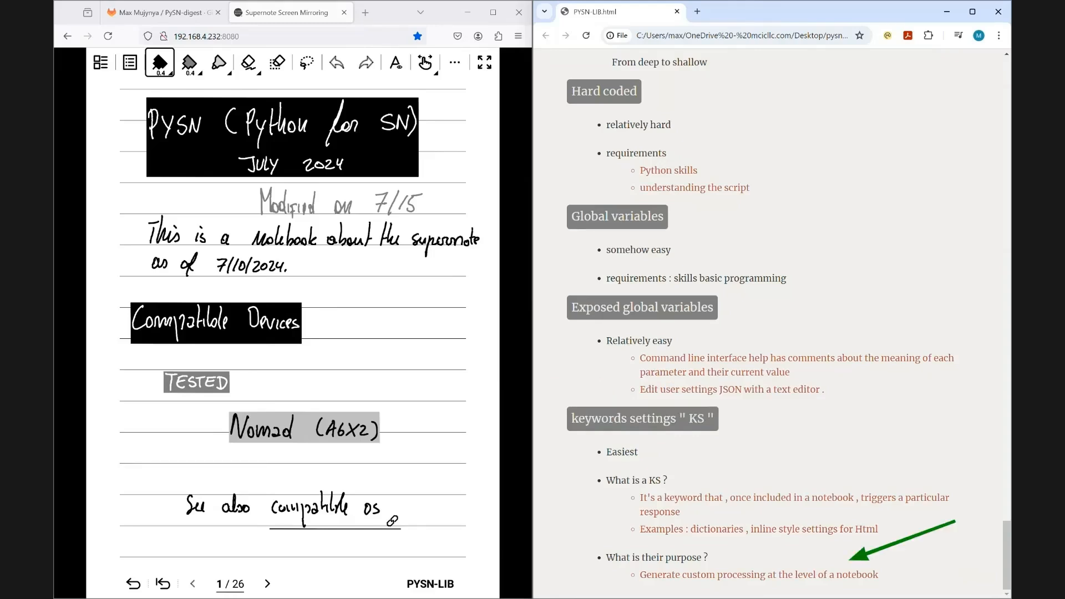
pyautogui.moveTo(797, 574); pyautogui.dragTo(877, 575)
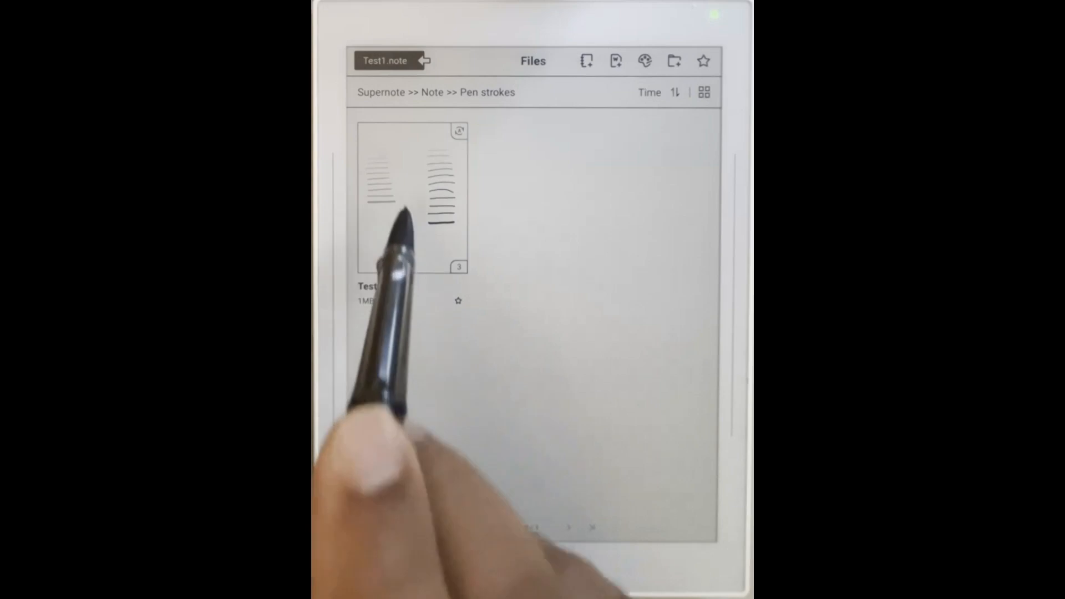
pyautogui.click(411, 200)
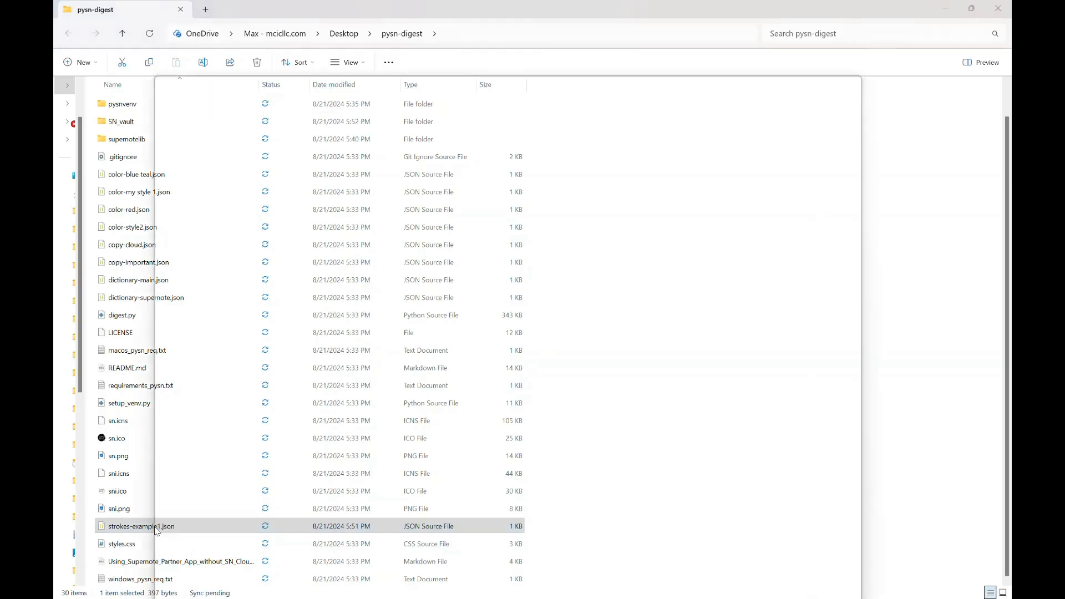
# Open strokes-example1.json from the pysn-digest folder in the editor
pyautogui.doubleClick(139, 526)
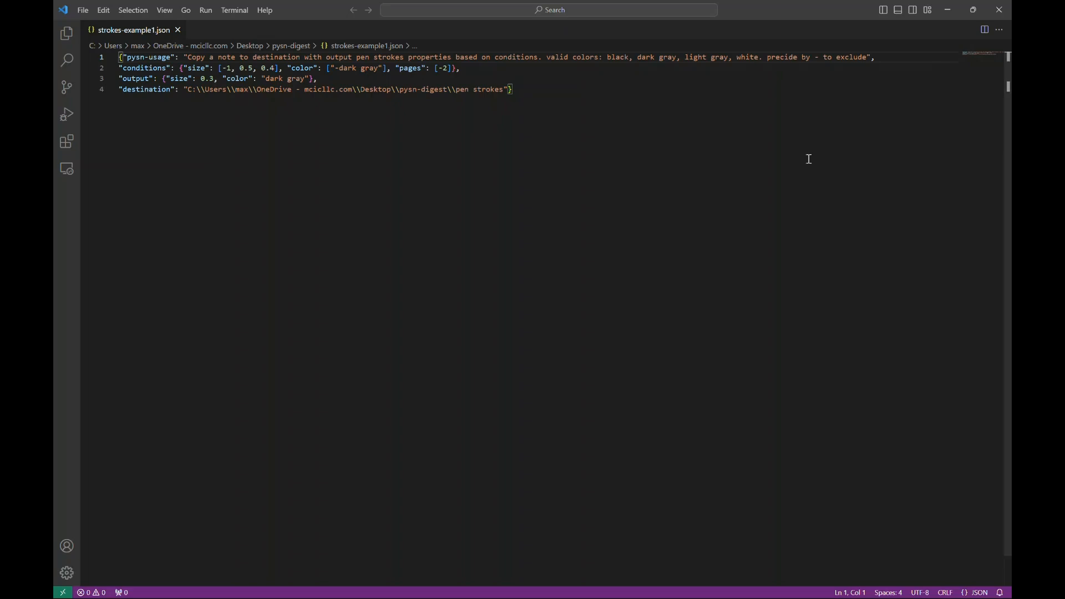
pyautogui.moveTo(187, 57); pyautogui.dragTo(539, 57)
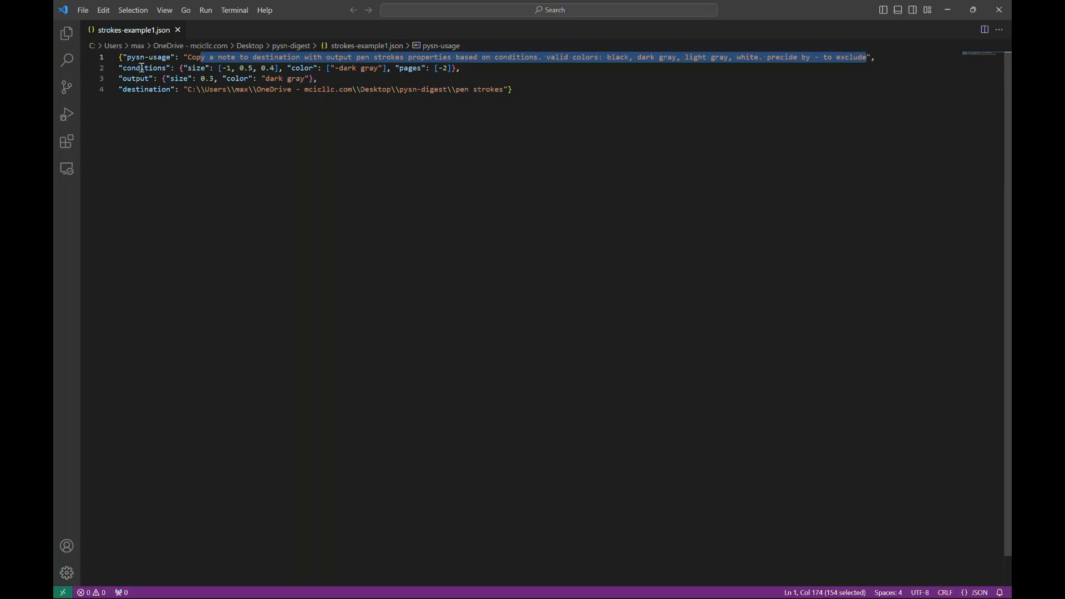
pyautogui.doubleClick(144, 68)
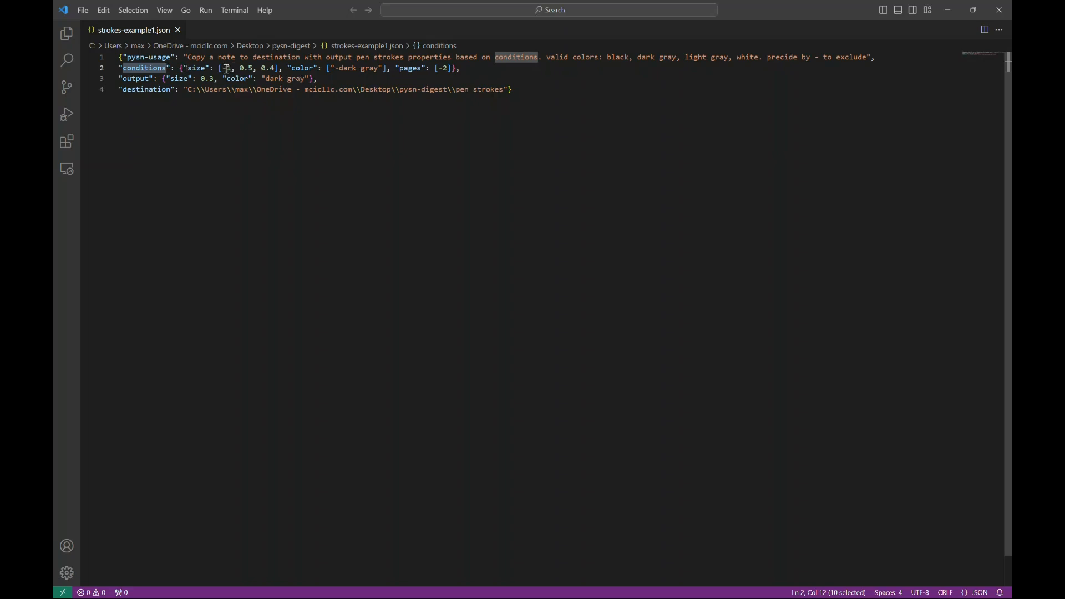
pyautogui.click(229, 68)
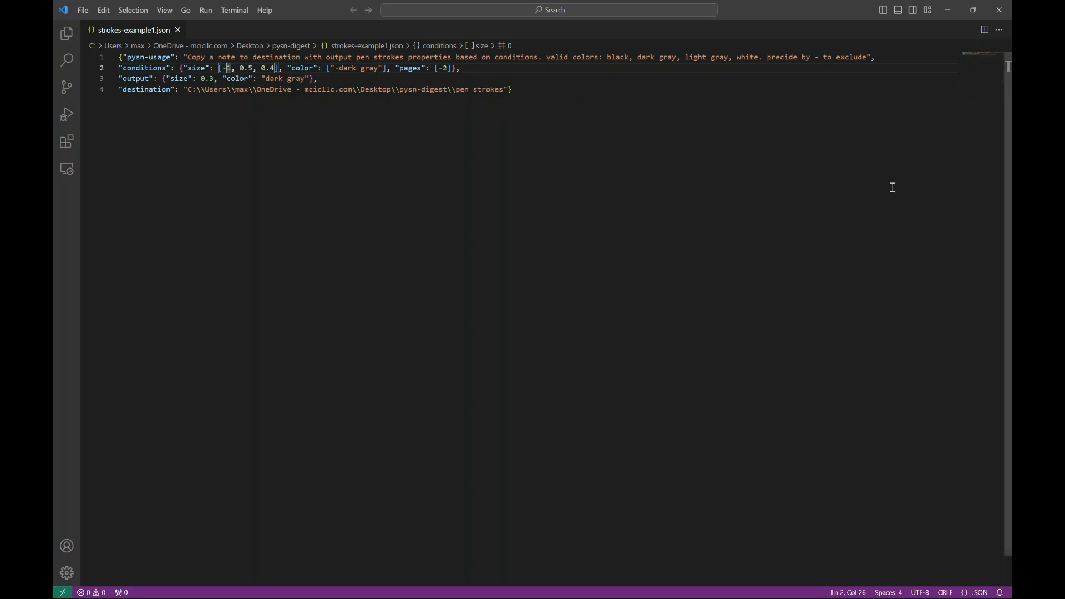
pyautogui.moveTo(424, 115)
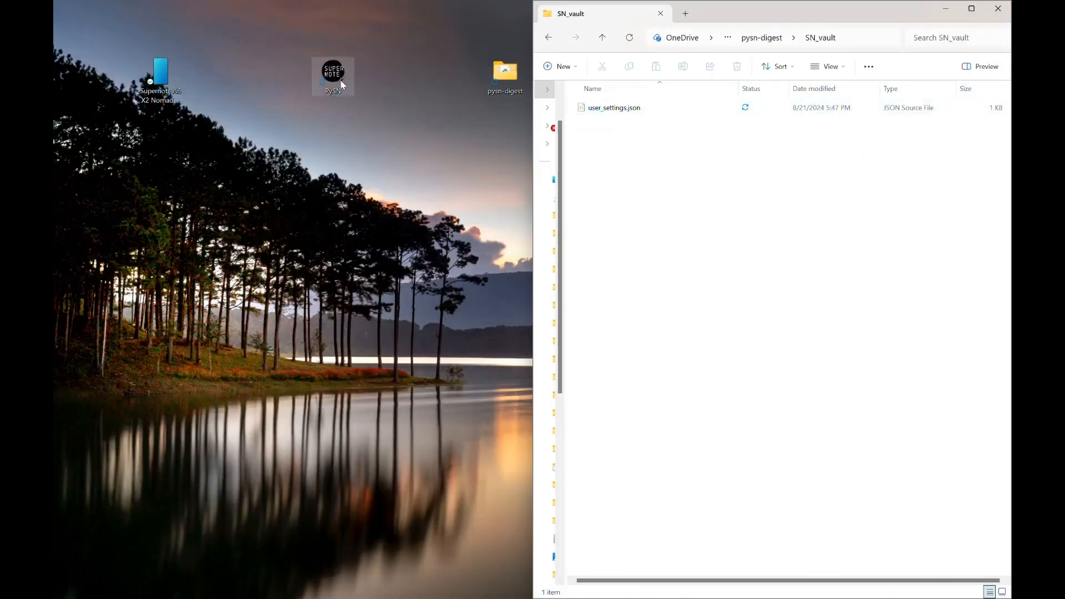
# Run the PySN script, then select Test1.note in the pen strokes folder
pyautogui.doubleClick(333, 72)
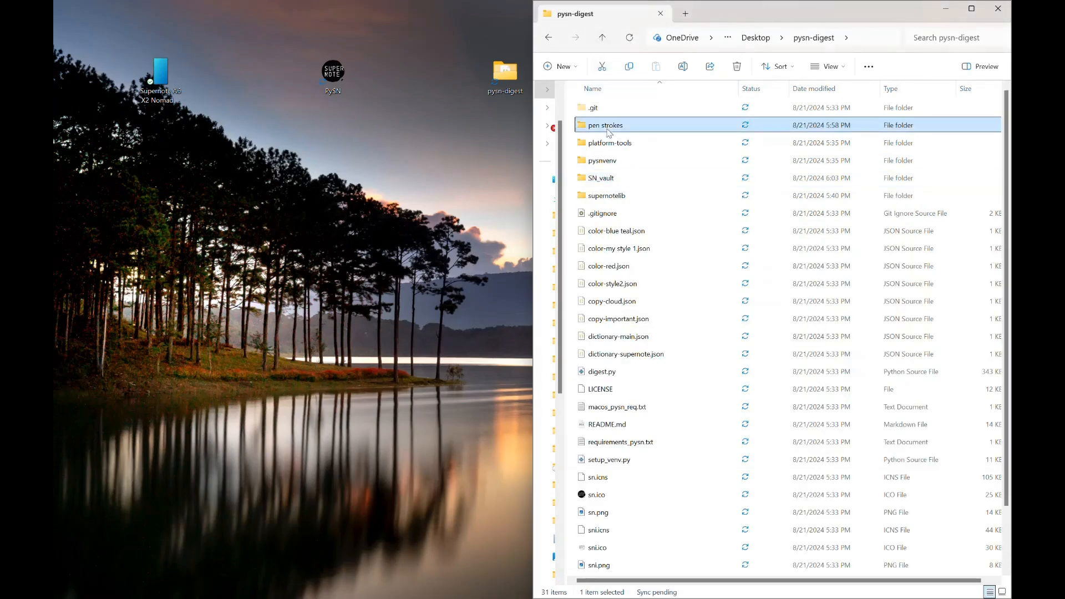
pyautogui.doubleClick(605, 125)
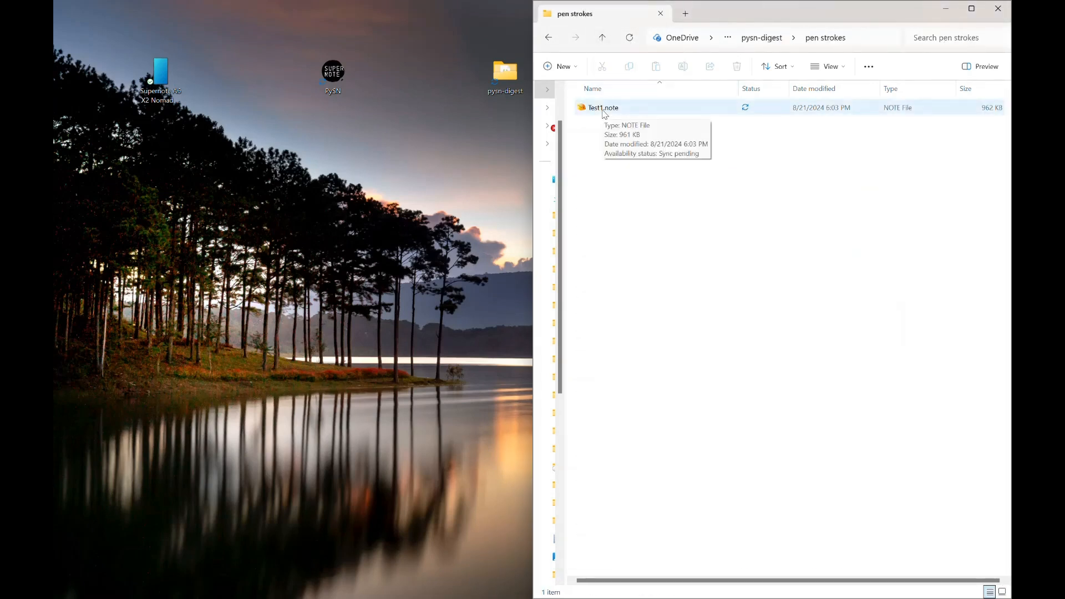
pyautogui.click(603, 107)
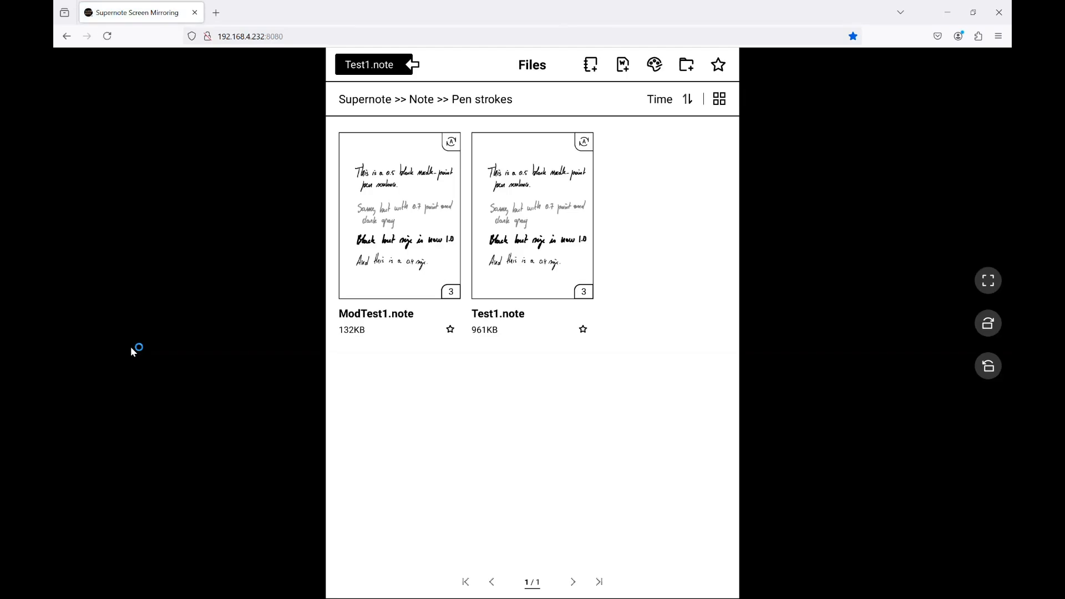
pyautogui.moveTo(368, 472)
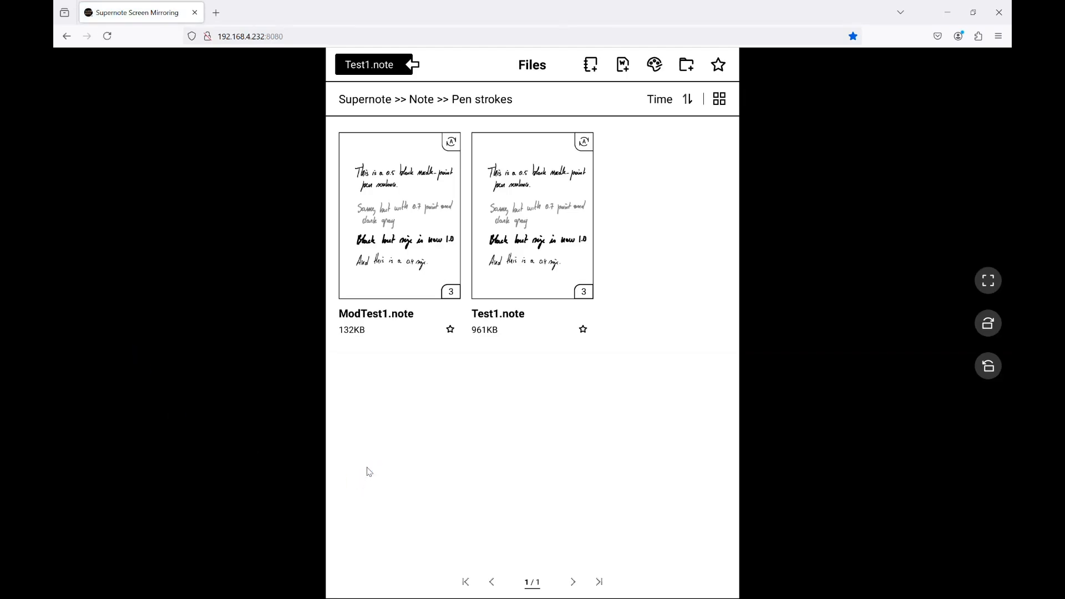
# Open ModTest1.note and page through pages 1 to 3 of restyled strokes
pyautogui.doubleClick(400, 216)
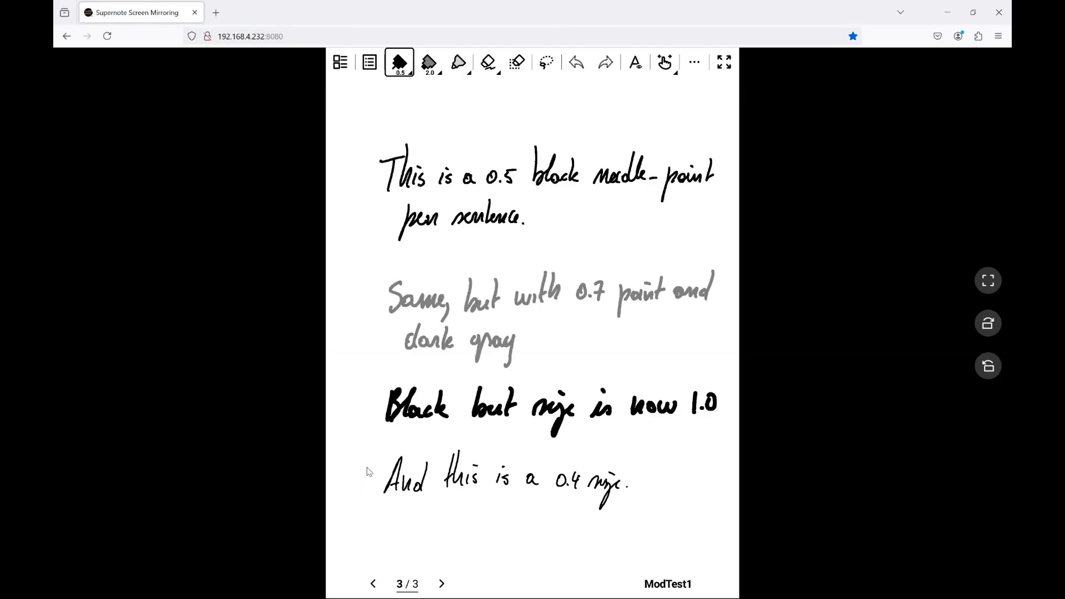
pyautogui.click(374, 582)
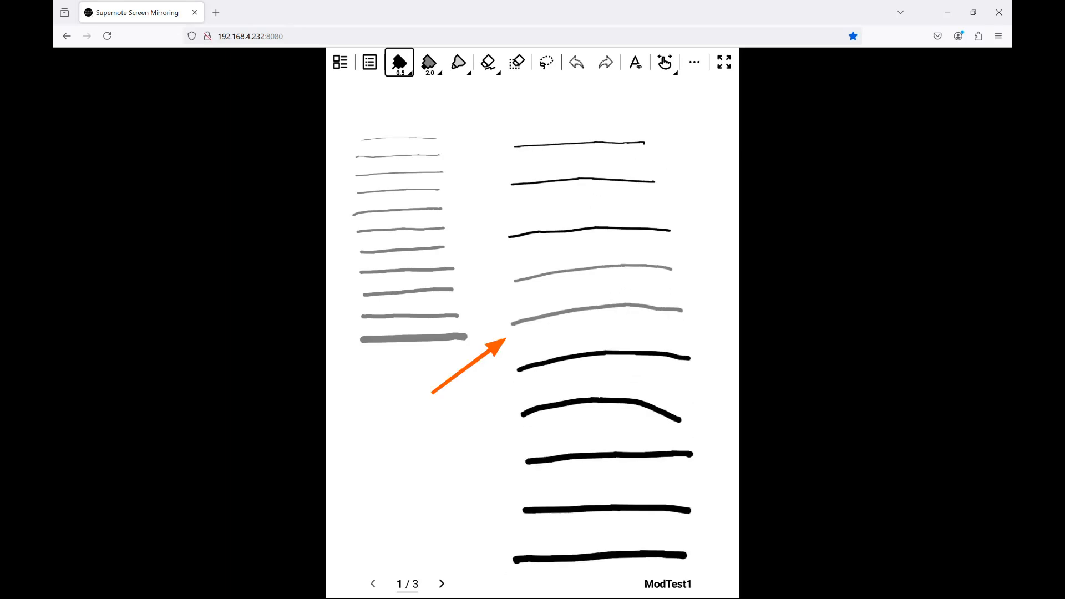
pyautogui.click(445, 584)
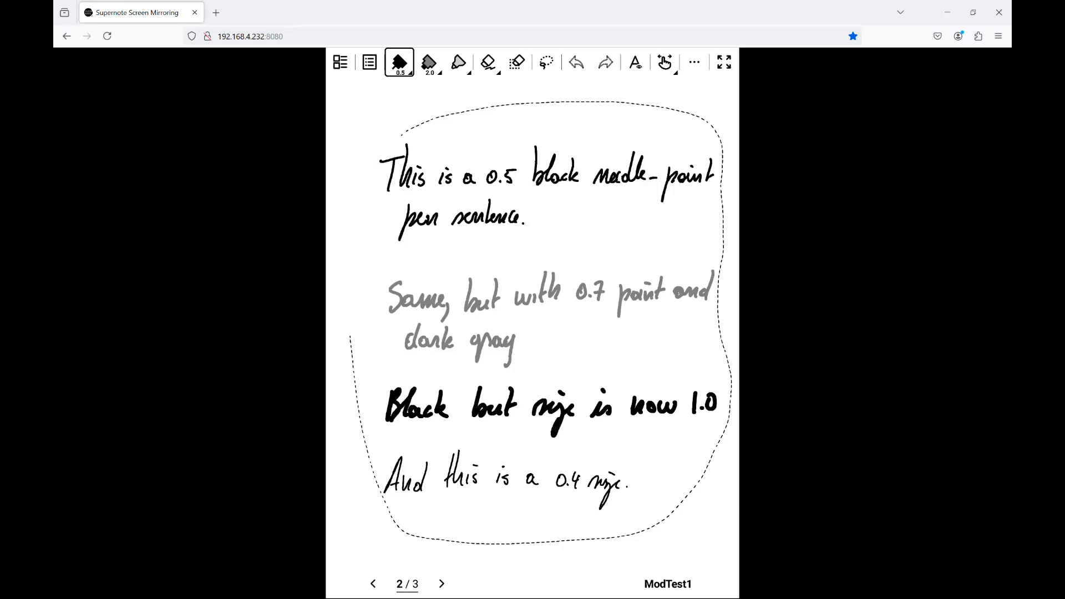
pyautogui.click(441, 598)
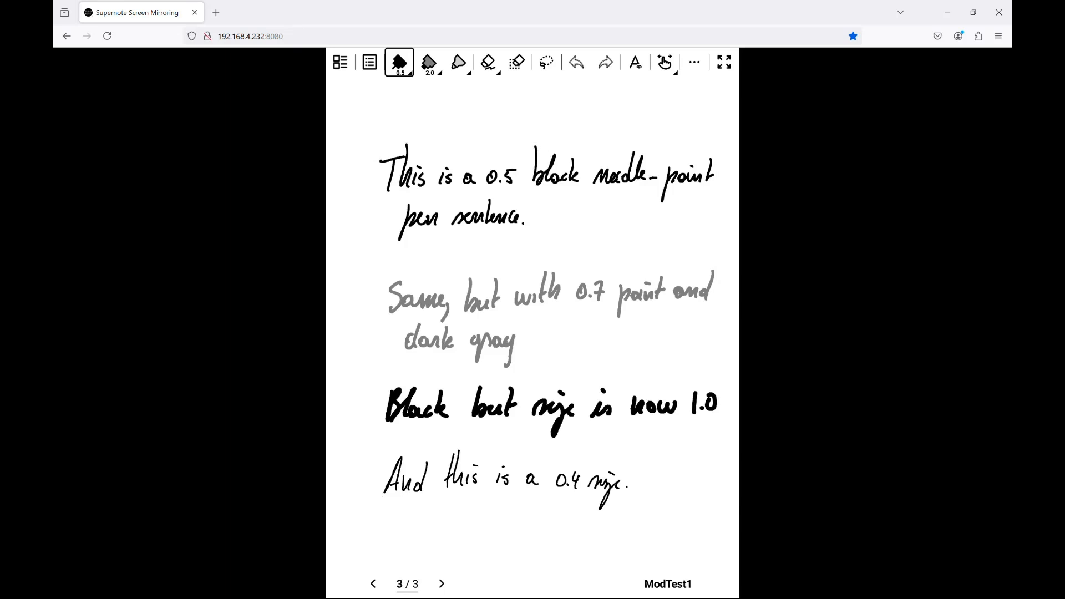